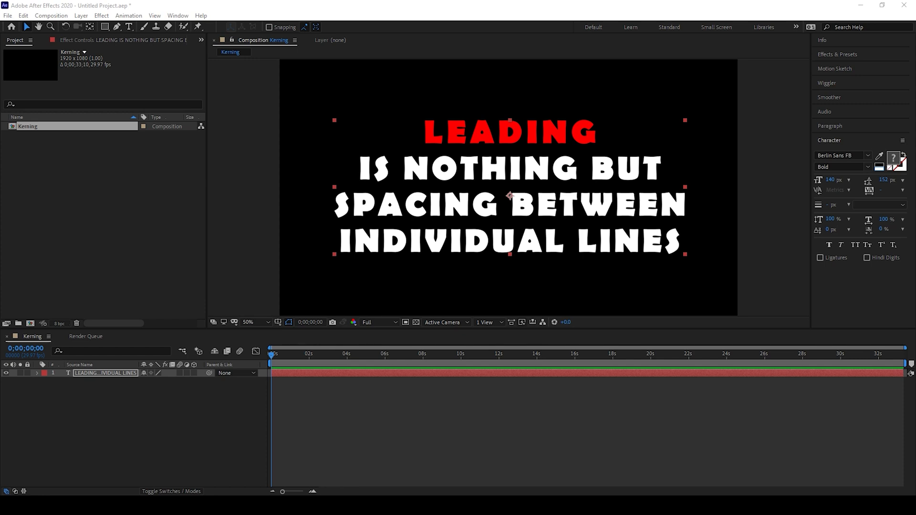
{"action": "mouse_move", "coordinate": [574, 169]}
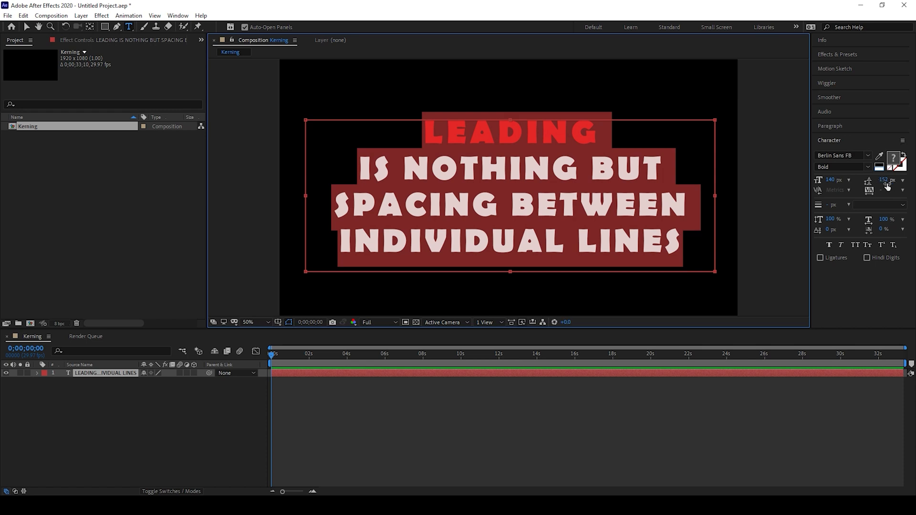
{"action": "mouse_move", "coordinate": [885, 184]}
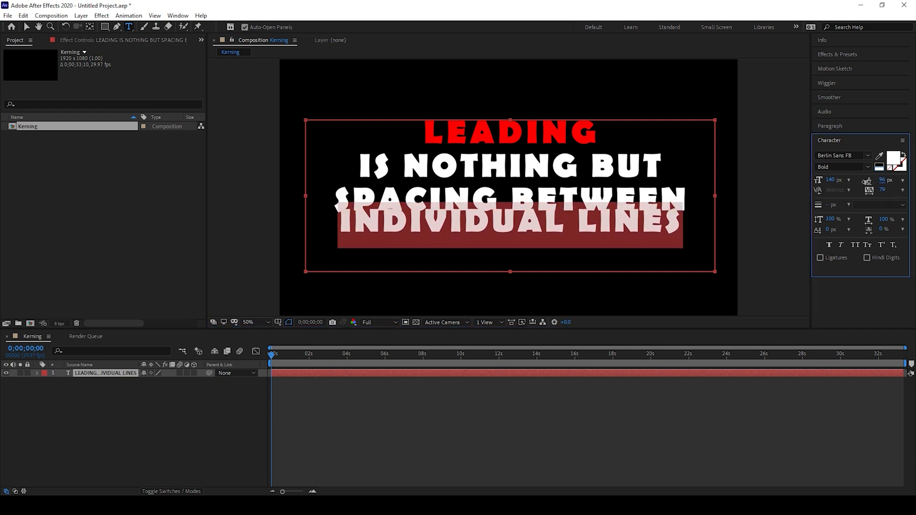
Step: Adjust the leading of the INDIVIDUAL LINES line in the Character panel
{"action": "left_click", "coordinate": [883, 180]}
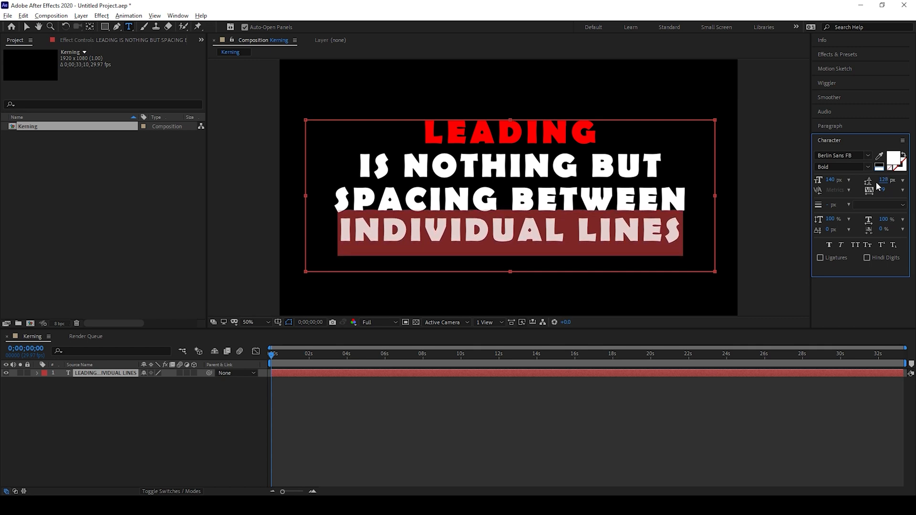
Step: Set the INDIVIDUAL LINES line's leading to 124 px in the Character panel
{"action": "left_click", "coordinate": [883, 180]}
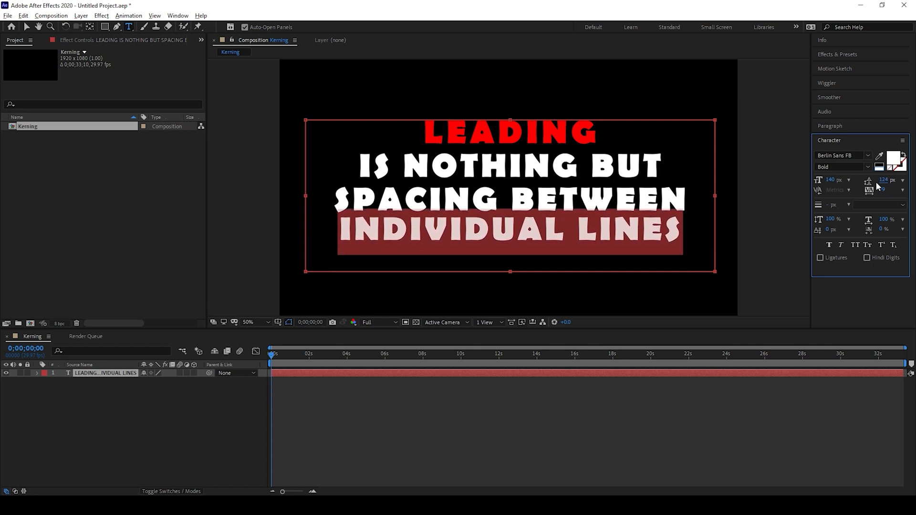